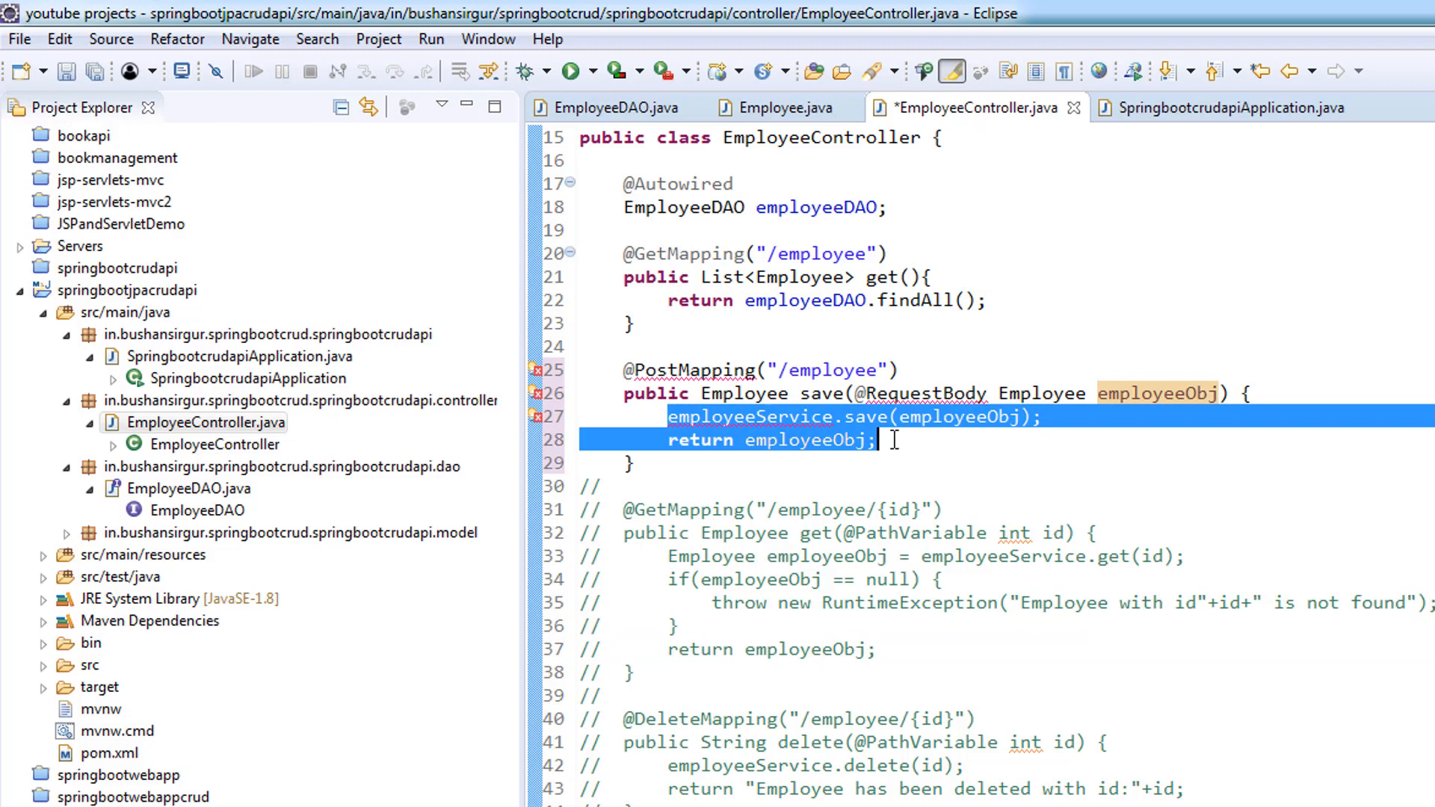
Replace the service call with 'return employeeDAO.save(employeeObj);' via content assist and save the controller
key(Delete)
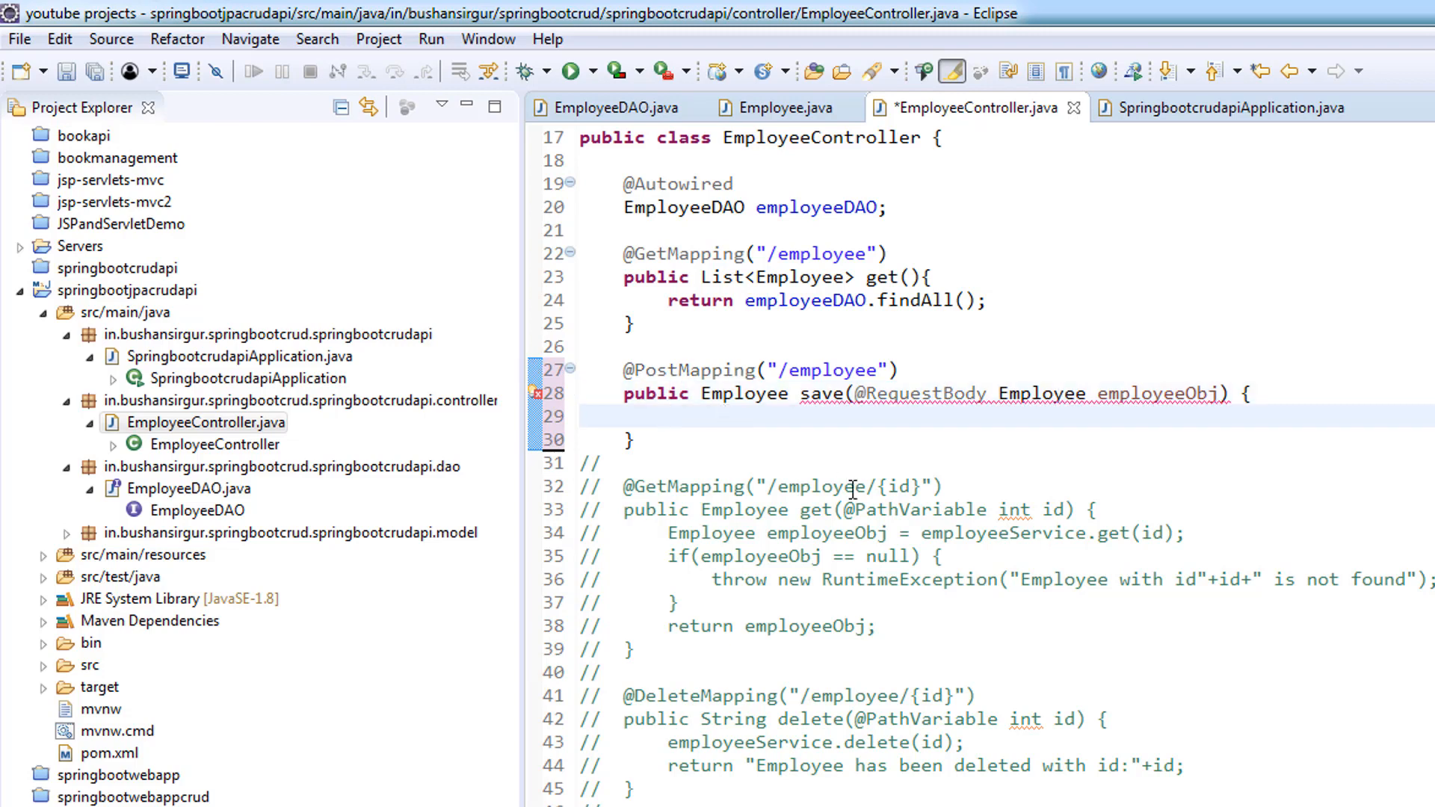
text(employeeDAO.save(arg0)
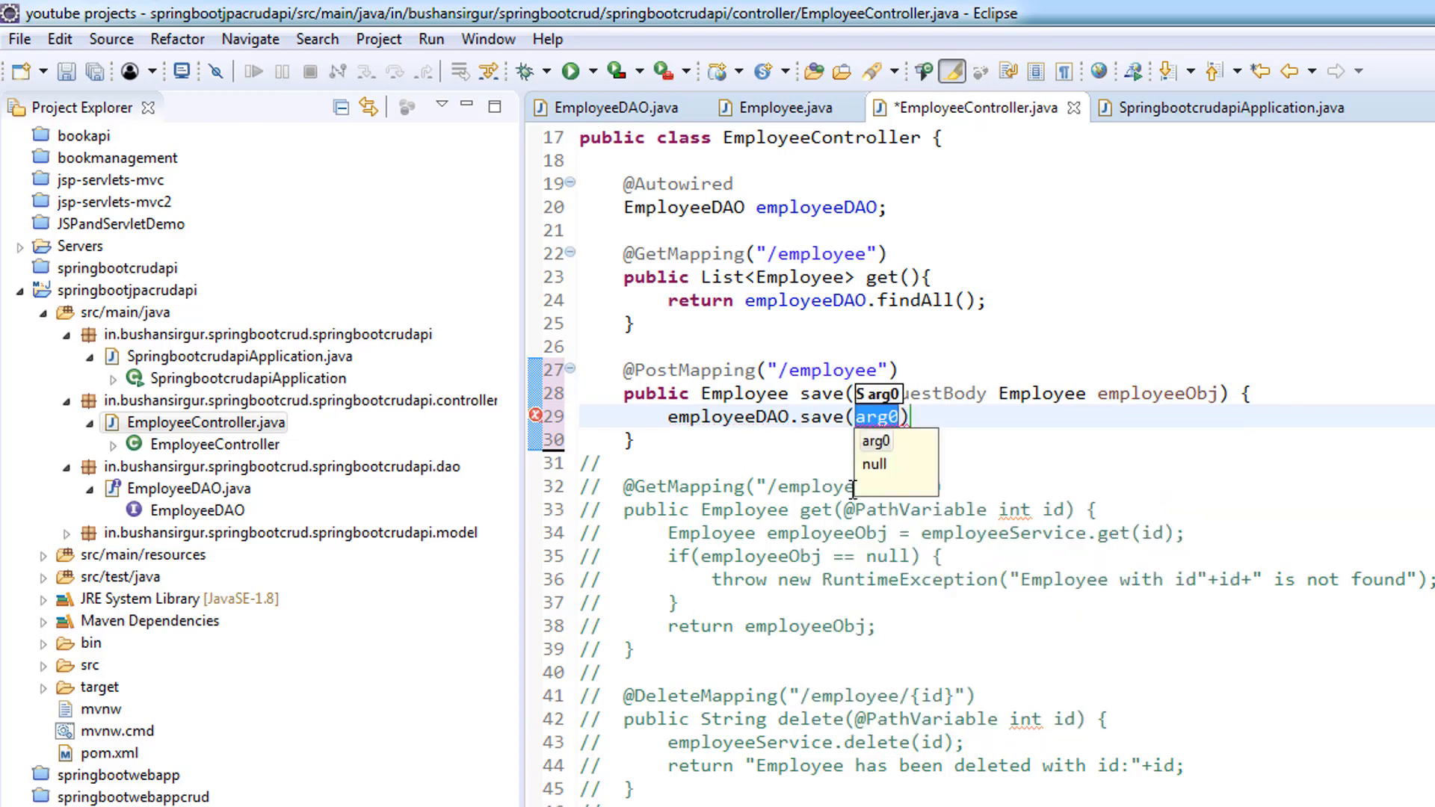
text(emp)
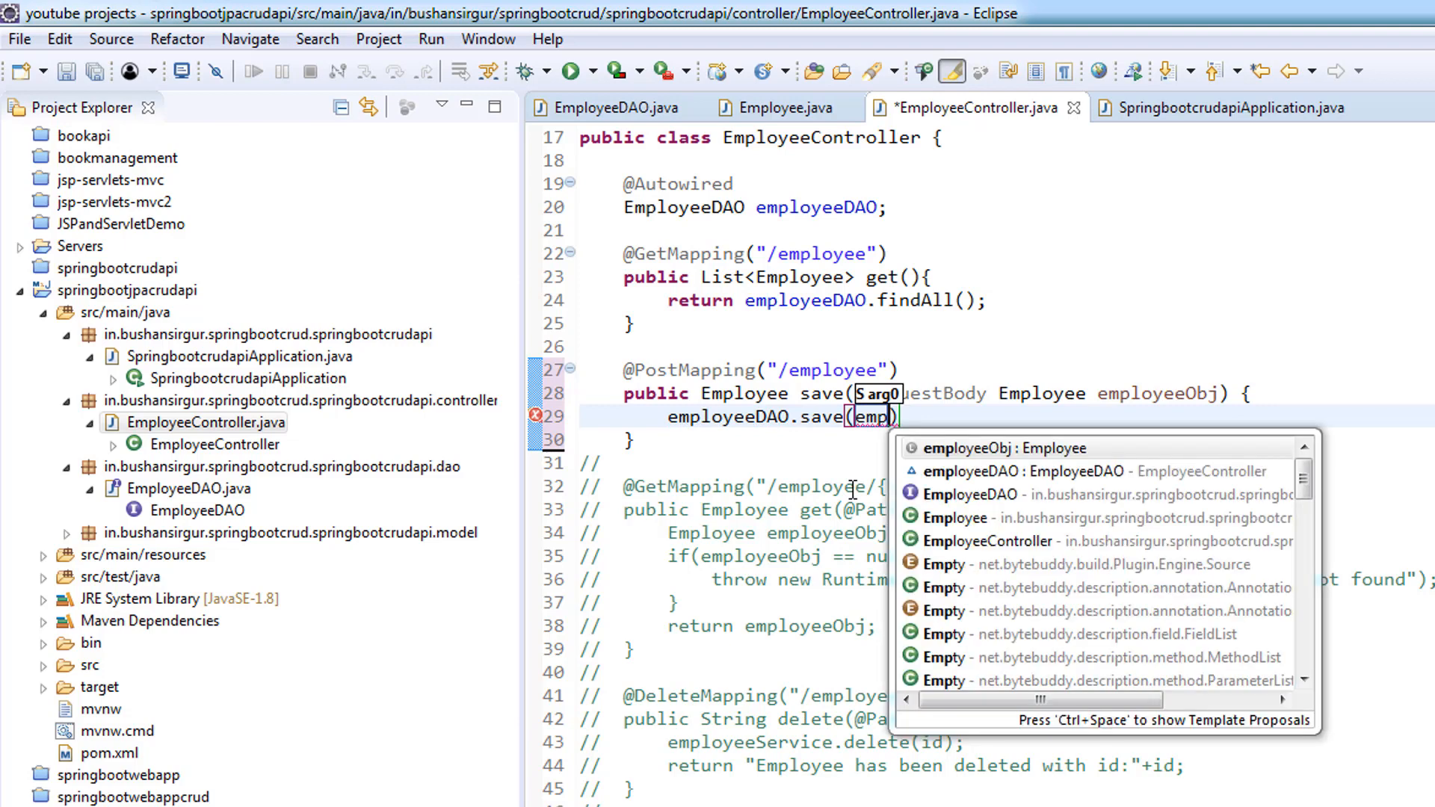
click(1006, 447)
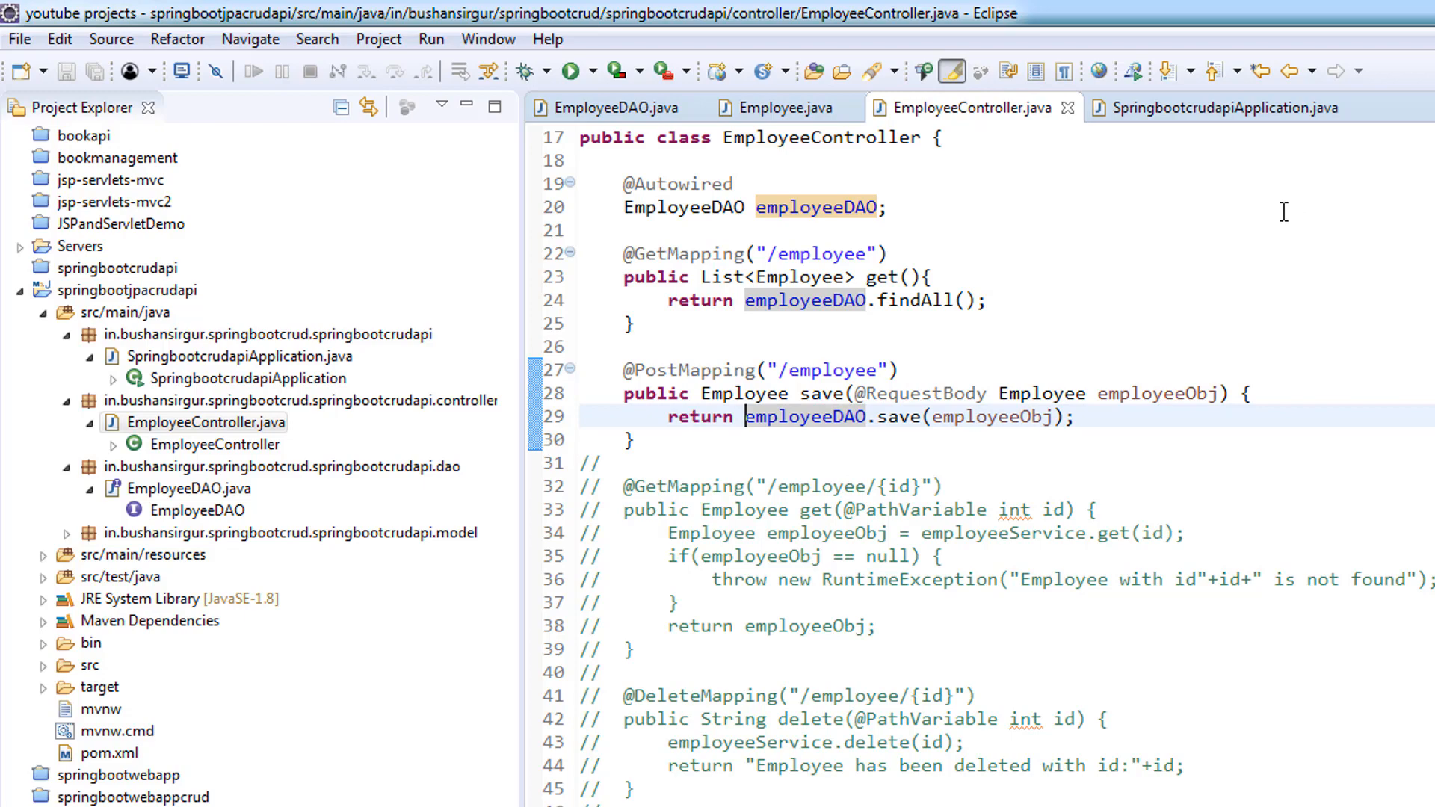
click(1210, 107)
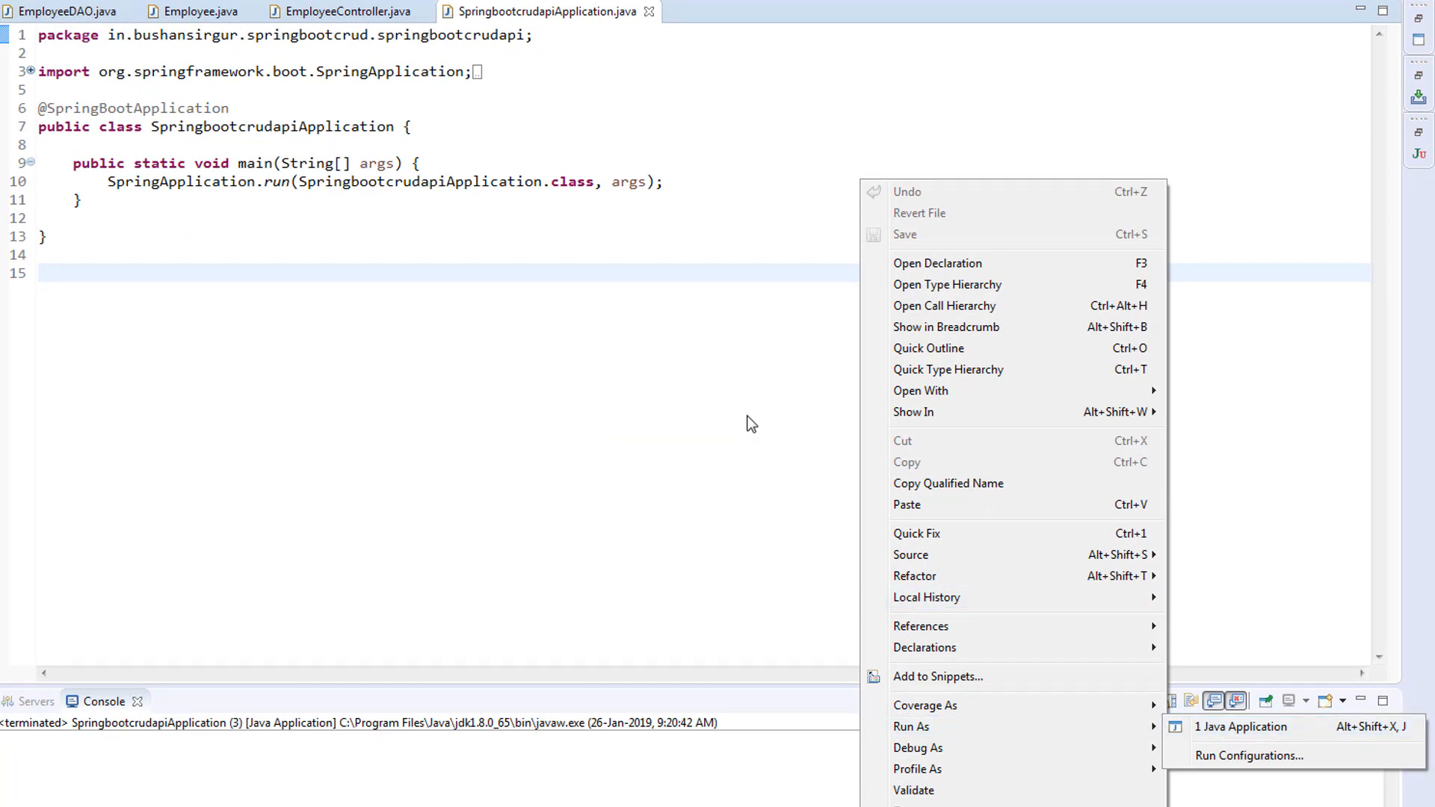
Run SpringbootcrudapiApplication as a Java Application and review the Tomcat port 8080 console output
click(762, 377)
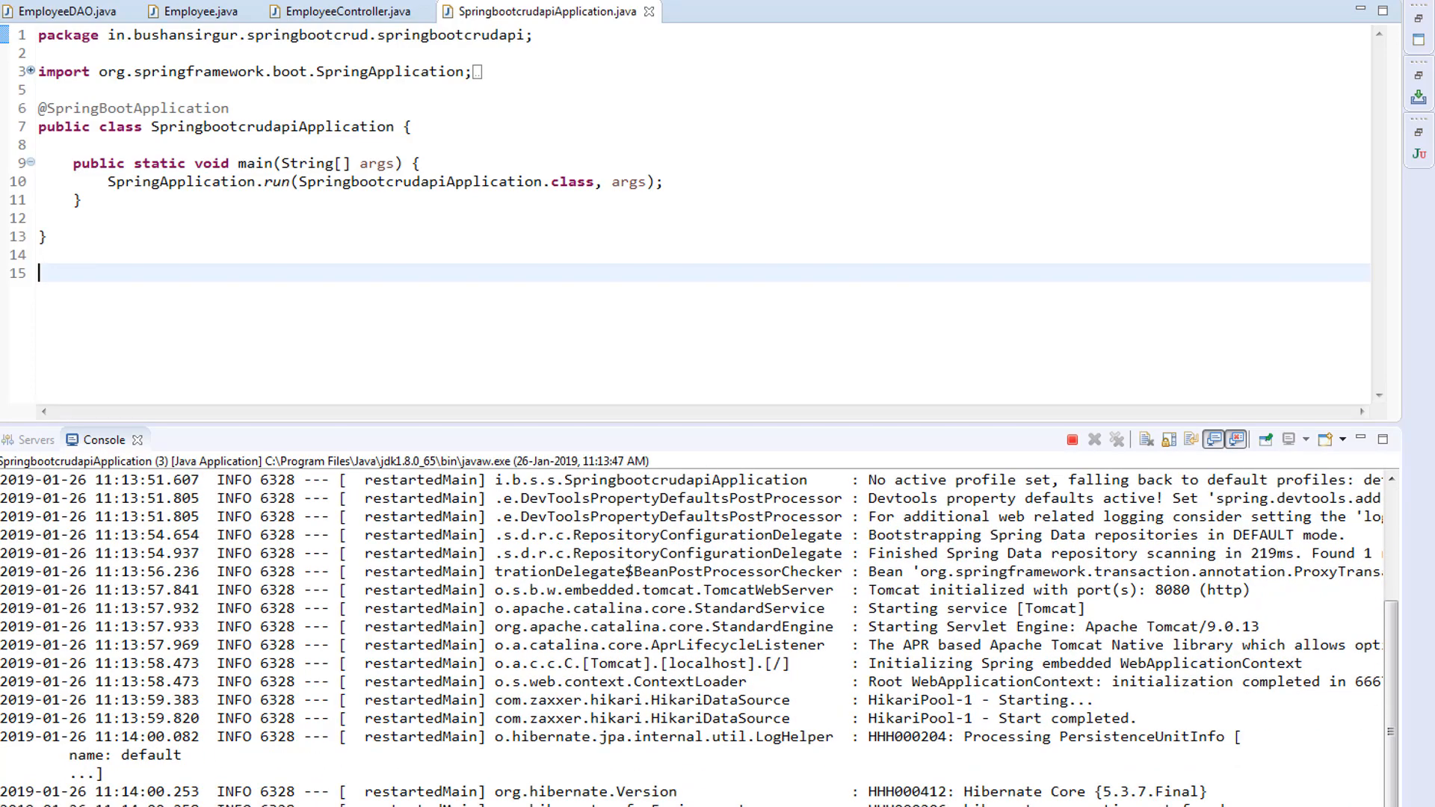
scroll(down, 3)
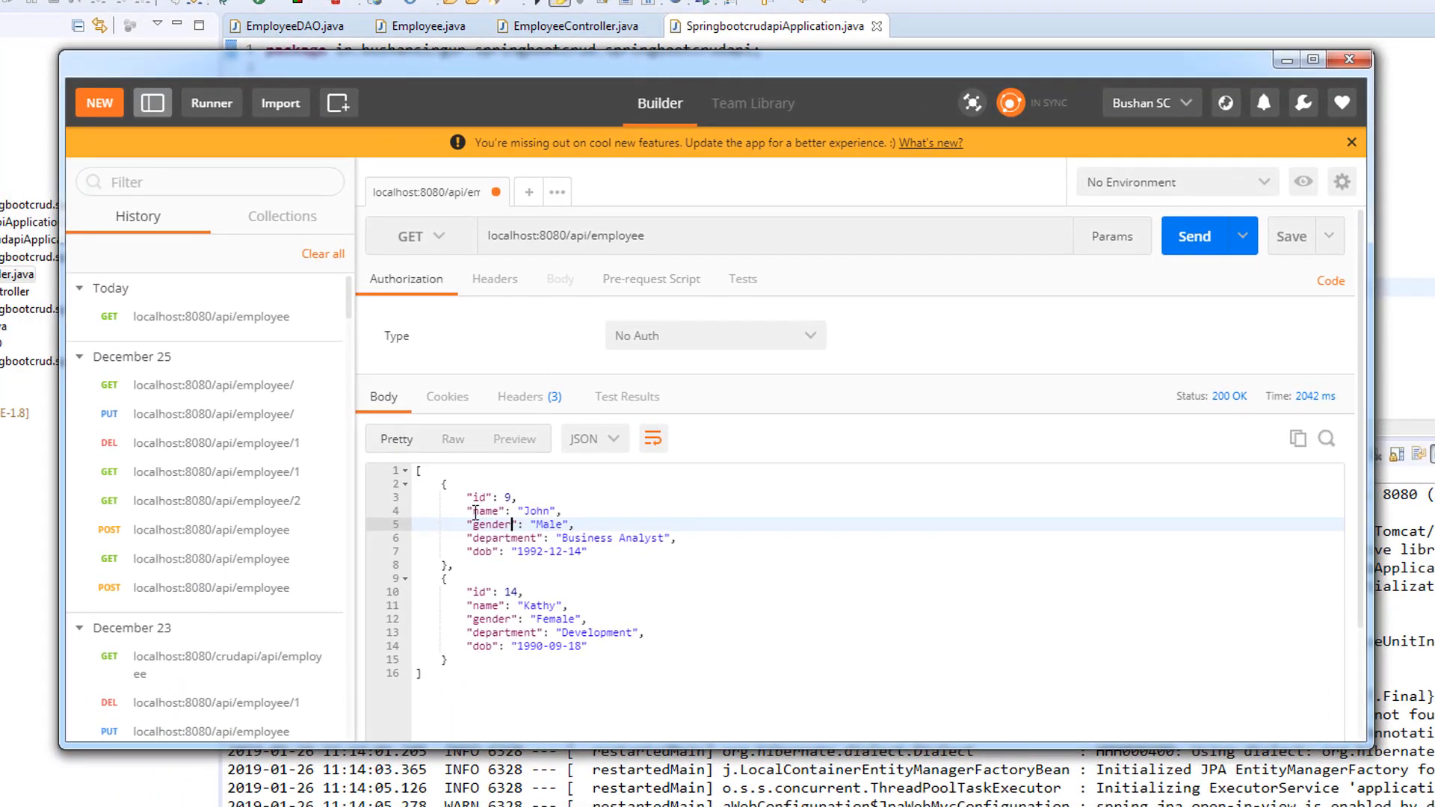
Make the employee request a POST with a raw JSON body type
click(418, 236)
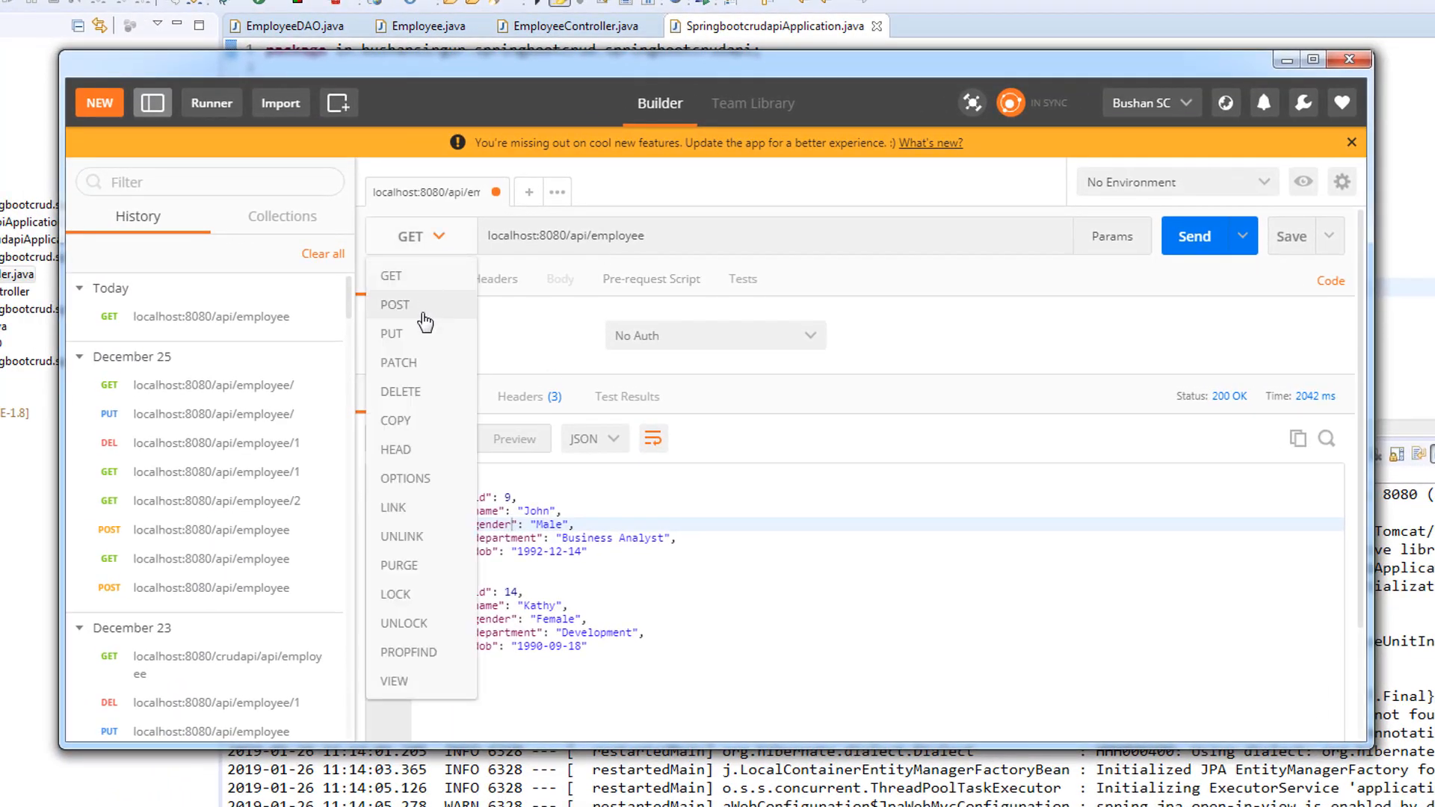
click(395, 305)
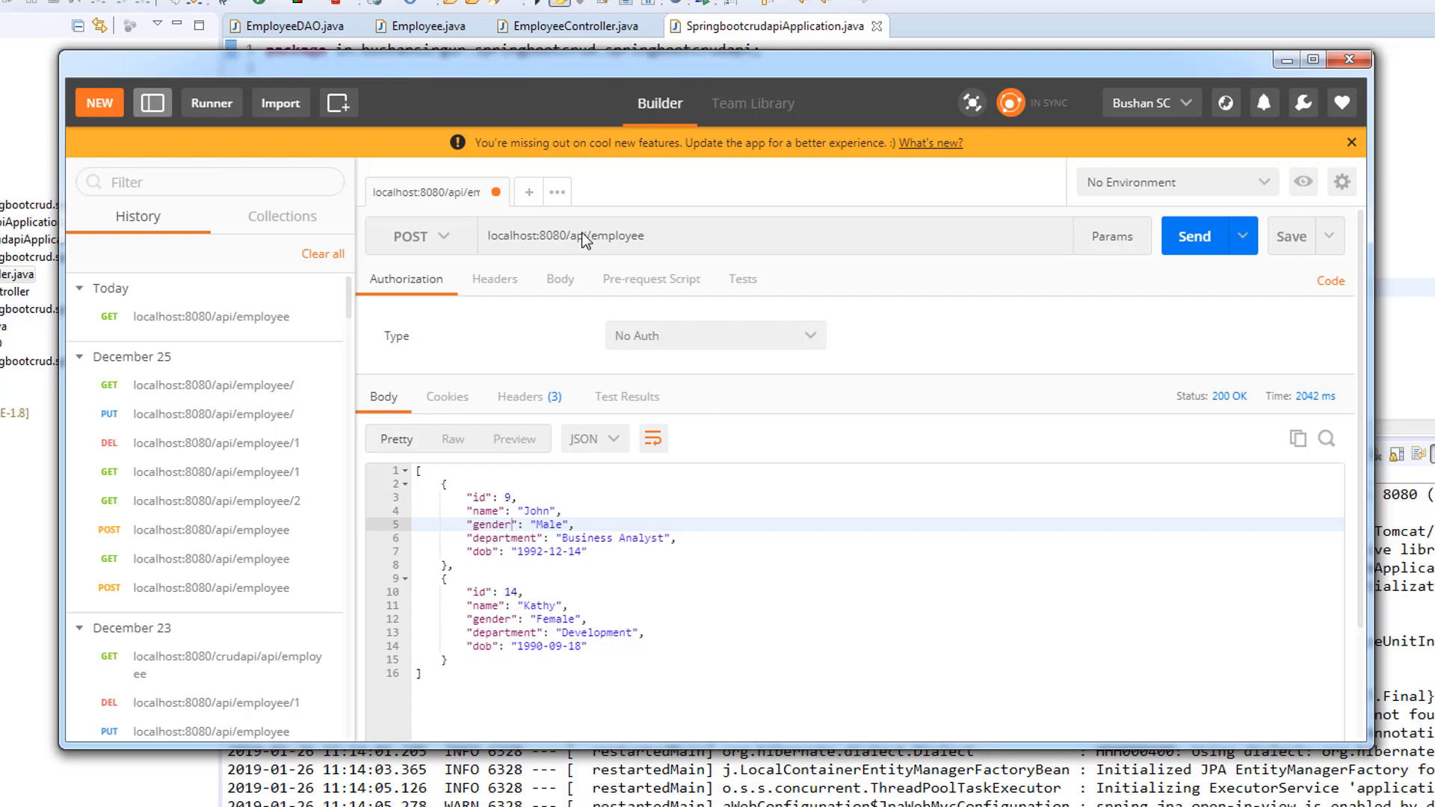
mouse_move(570, 255)
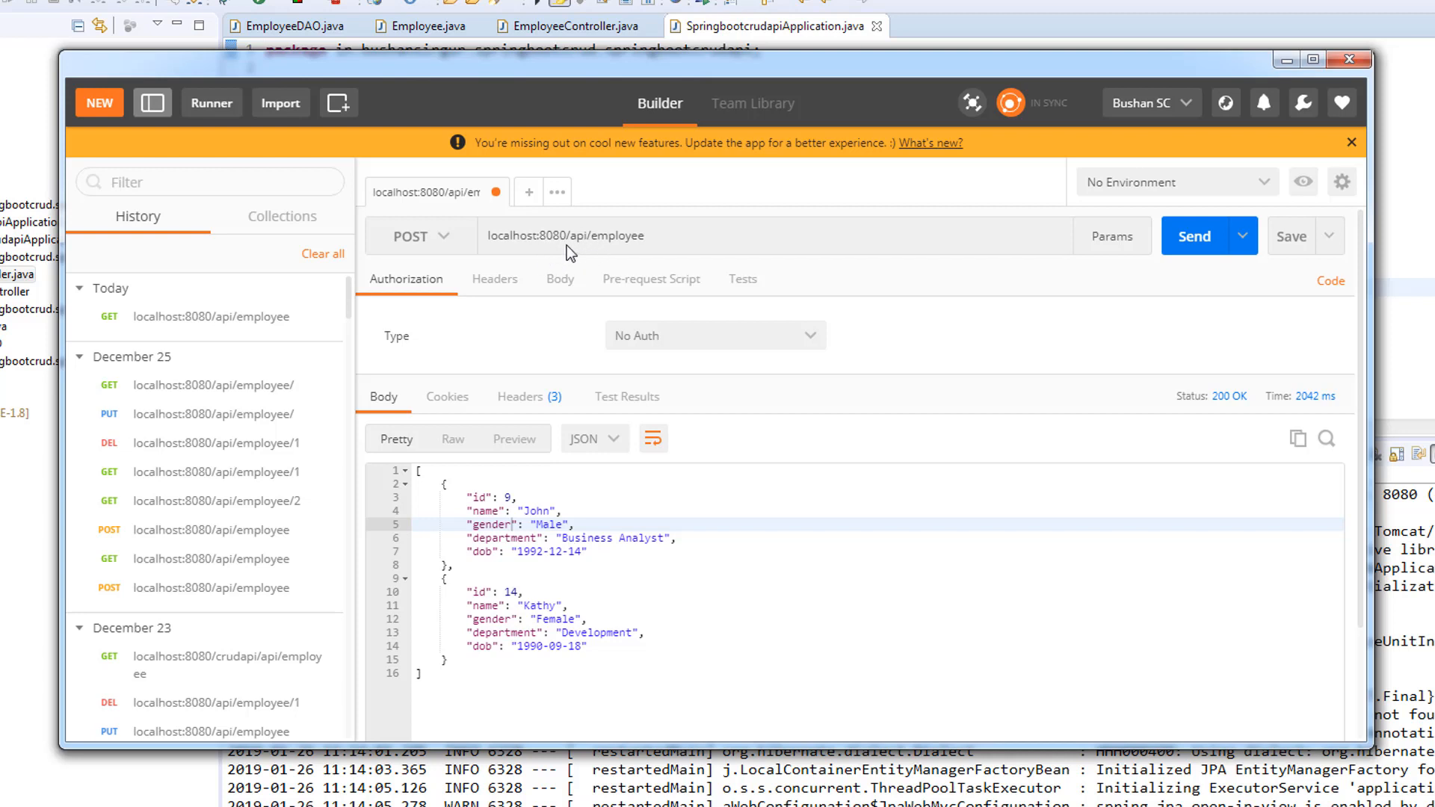
mouse_move(543, 239)
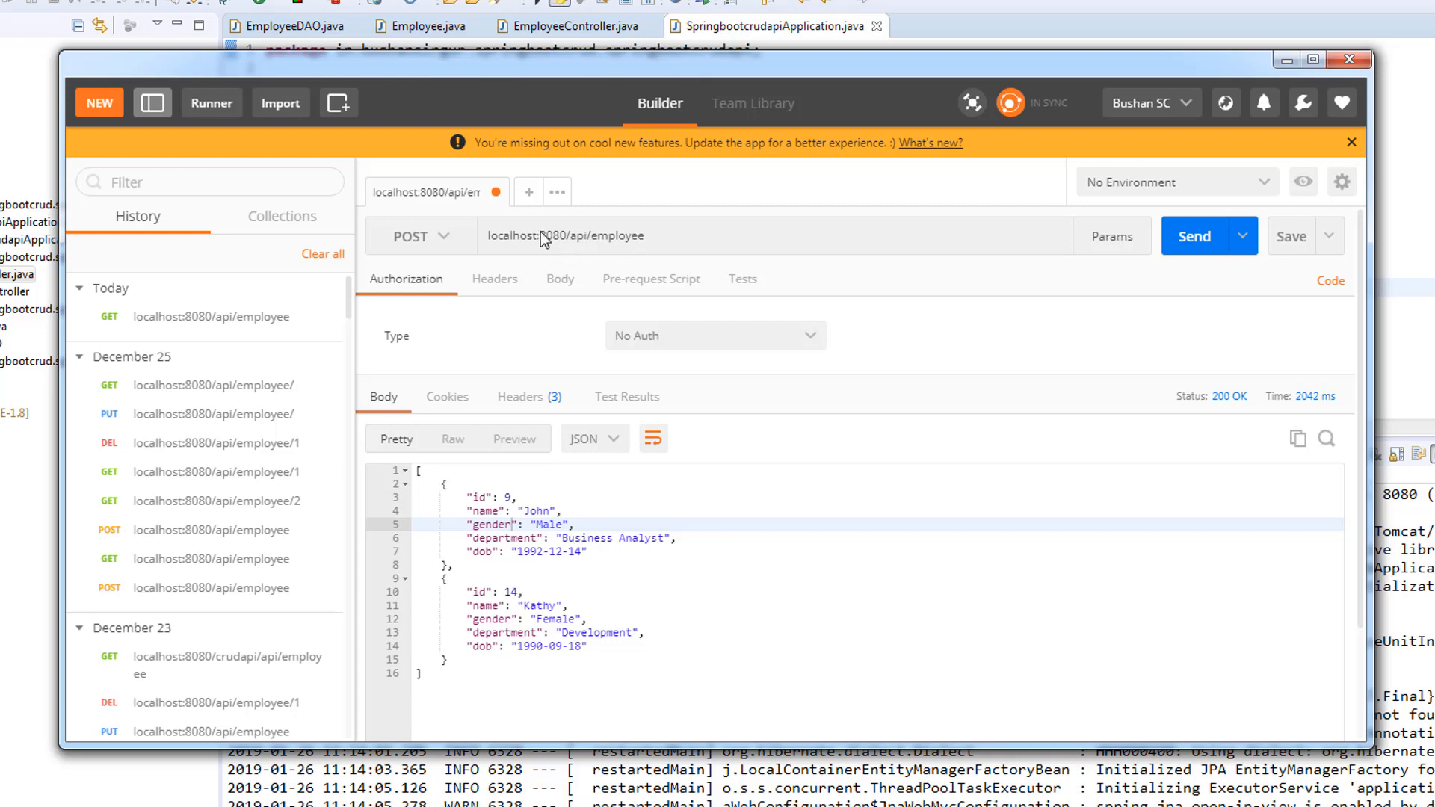
mouse_move(543, 568)
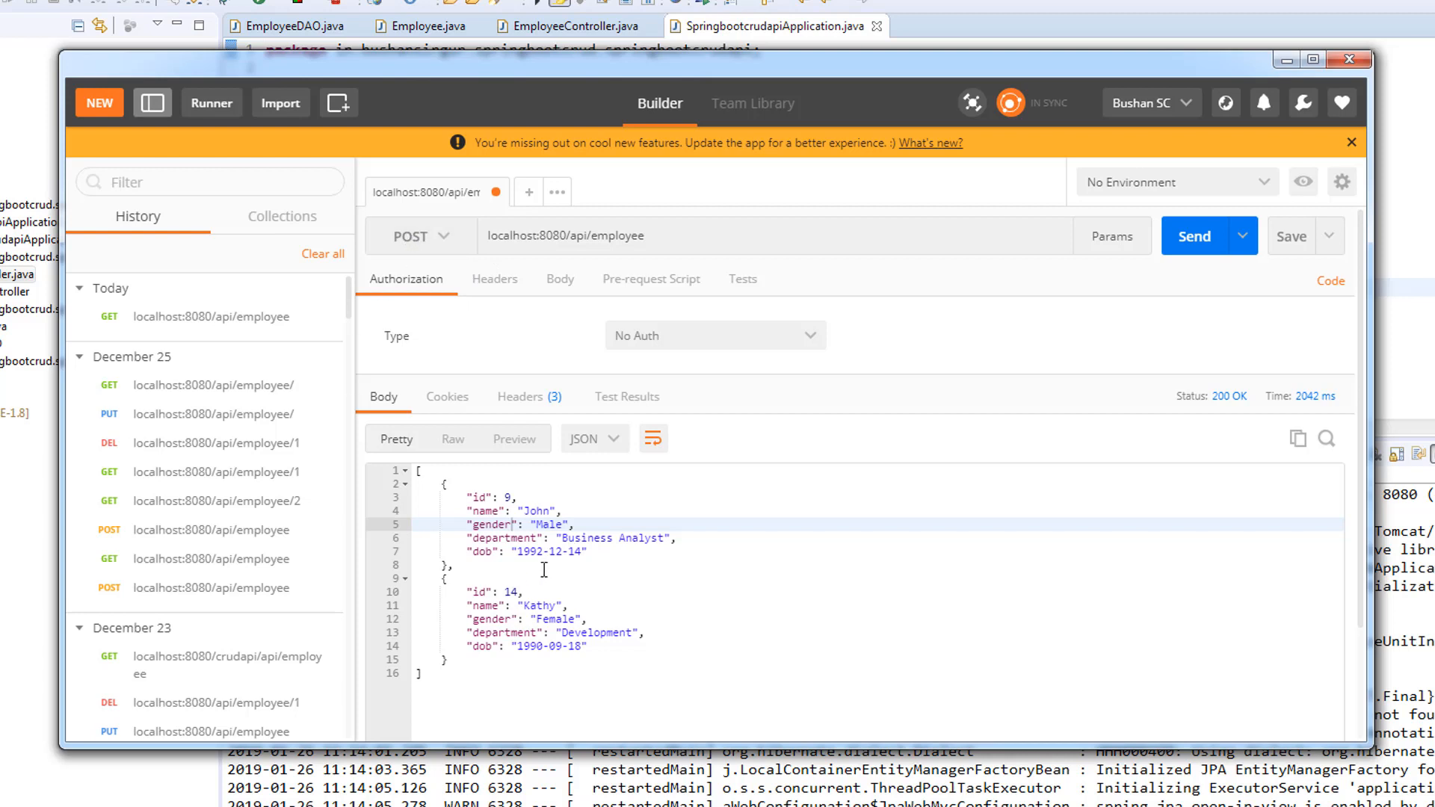
click(559, 279)
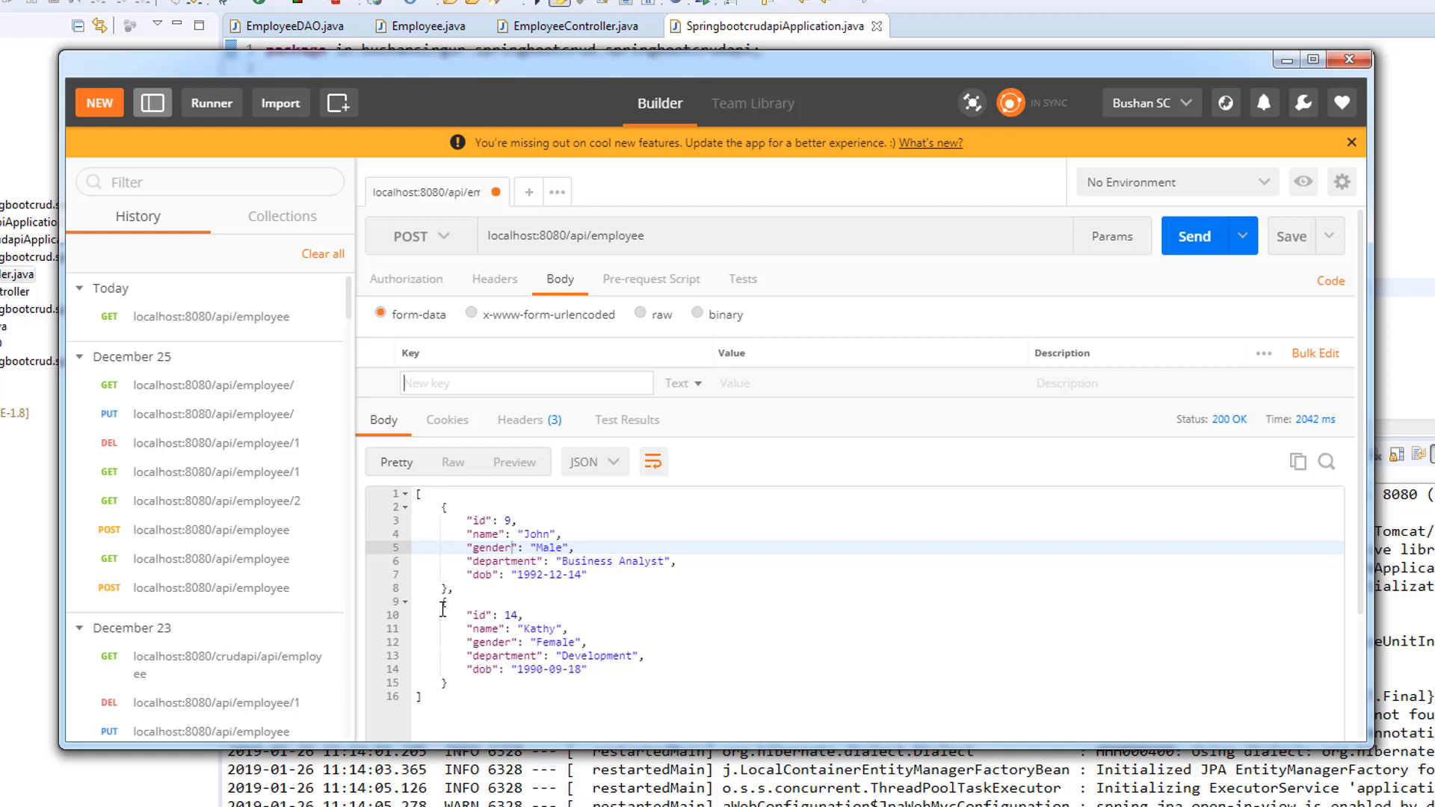
click(641, 314)
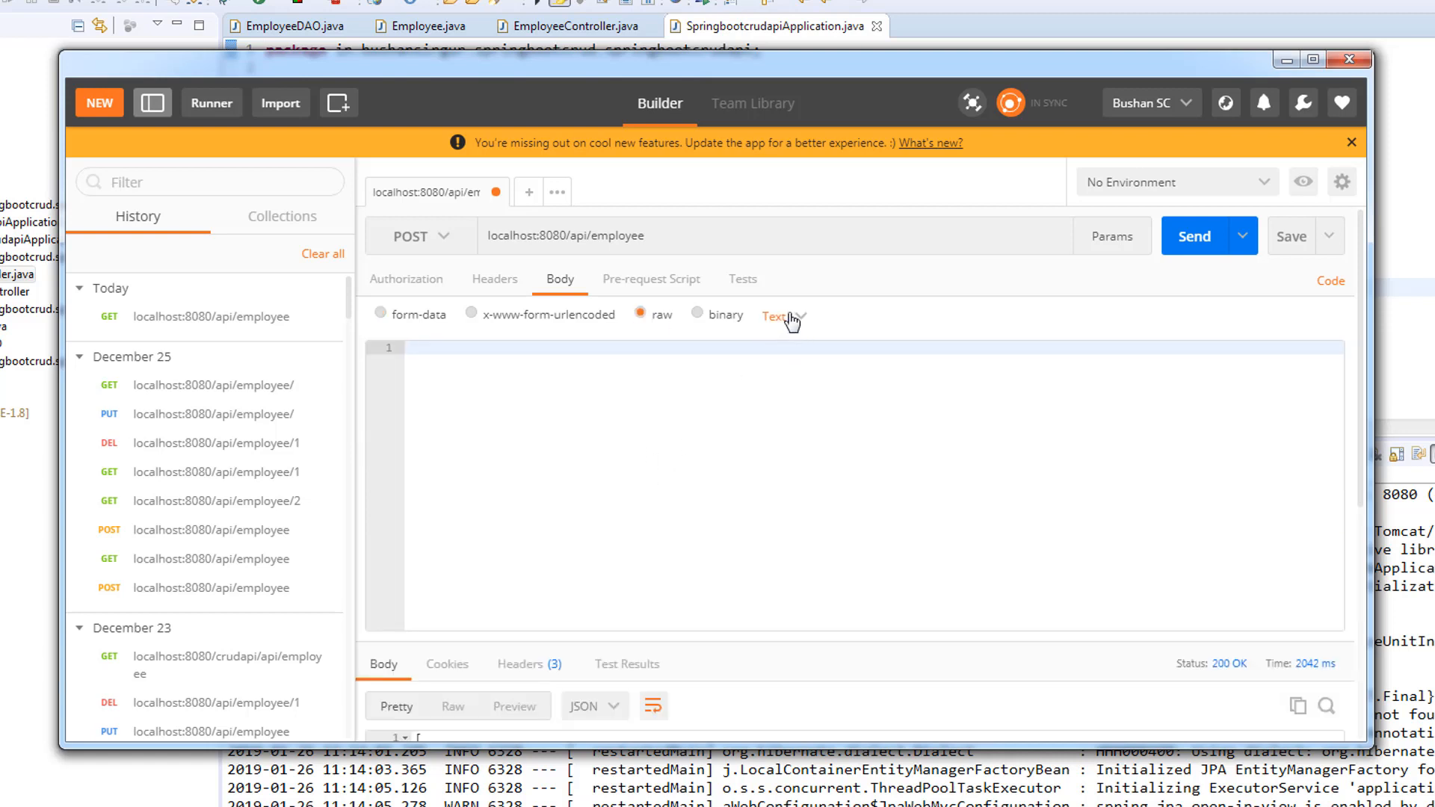
click(778, 316)
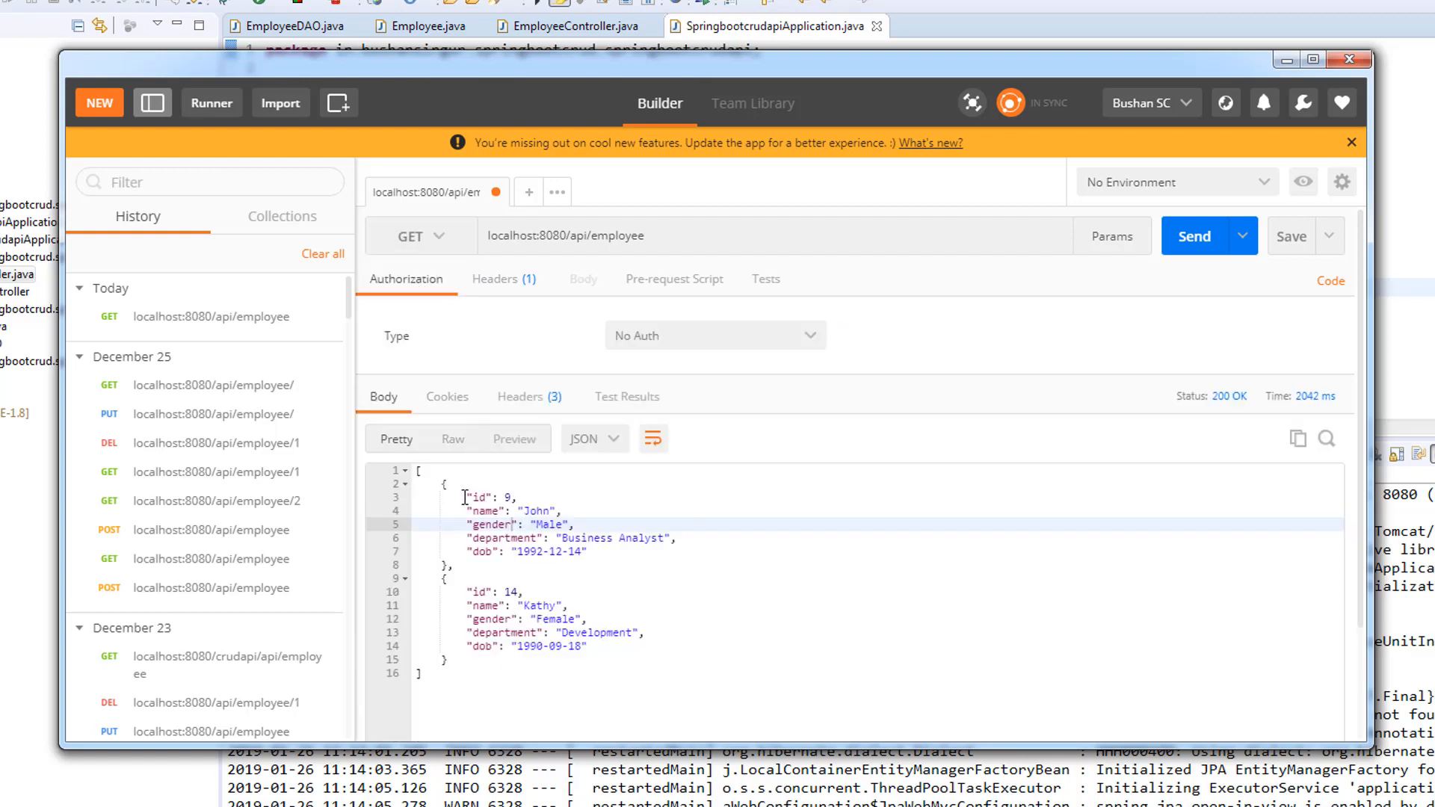
Select John's employee record in the GET response for reuse
drag(439, 483, 586, 552)
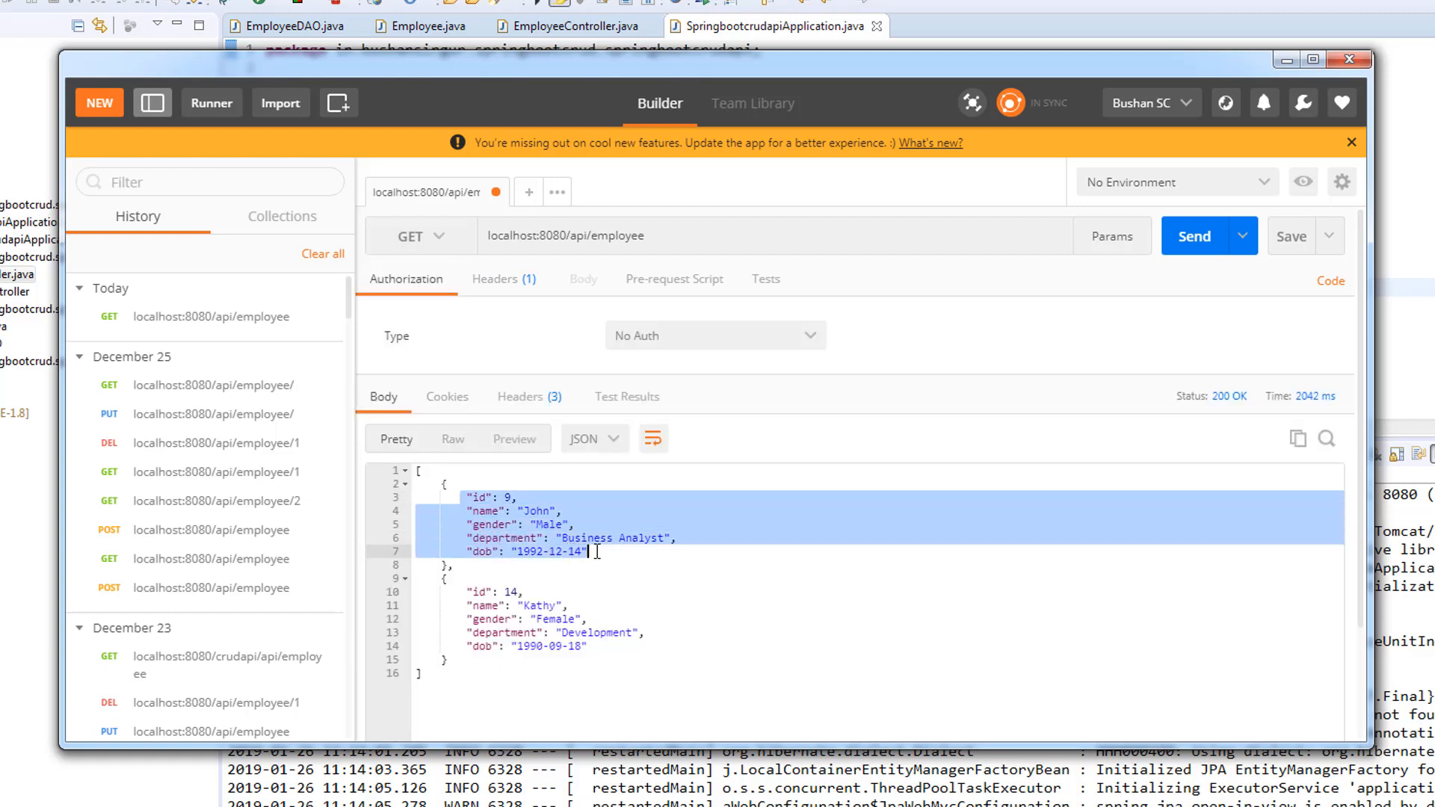
Switch to POST and paste John's record as the raw JSON body
click(419, 237)
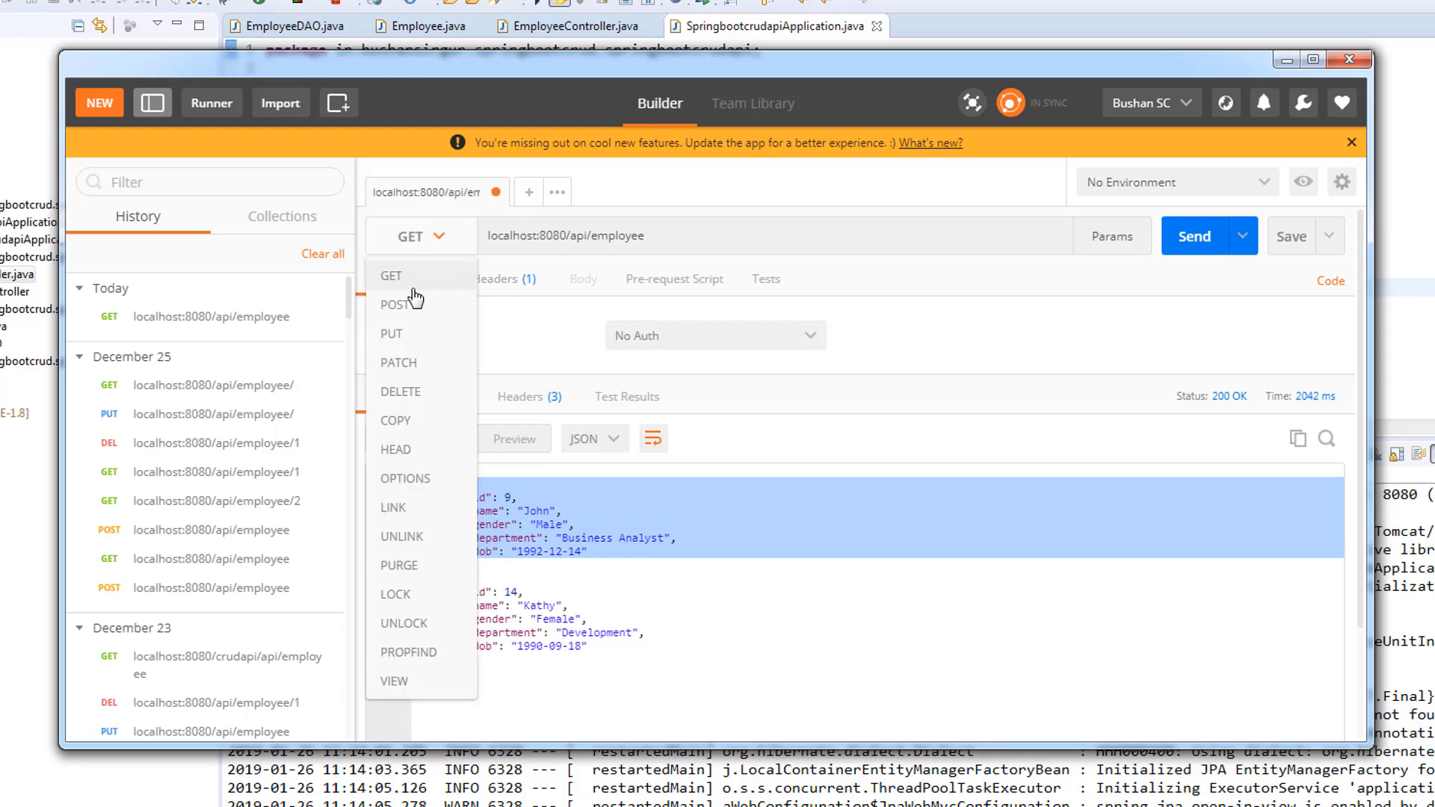
click(392, 303)
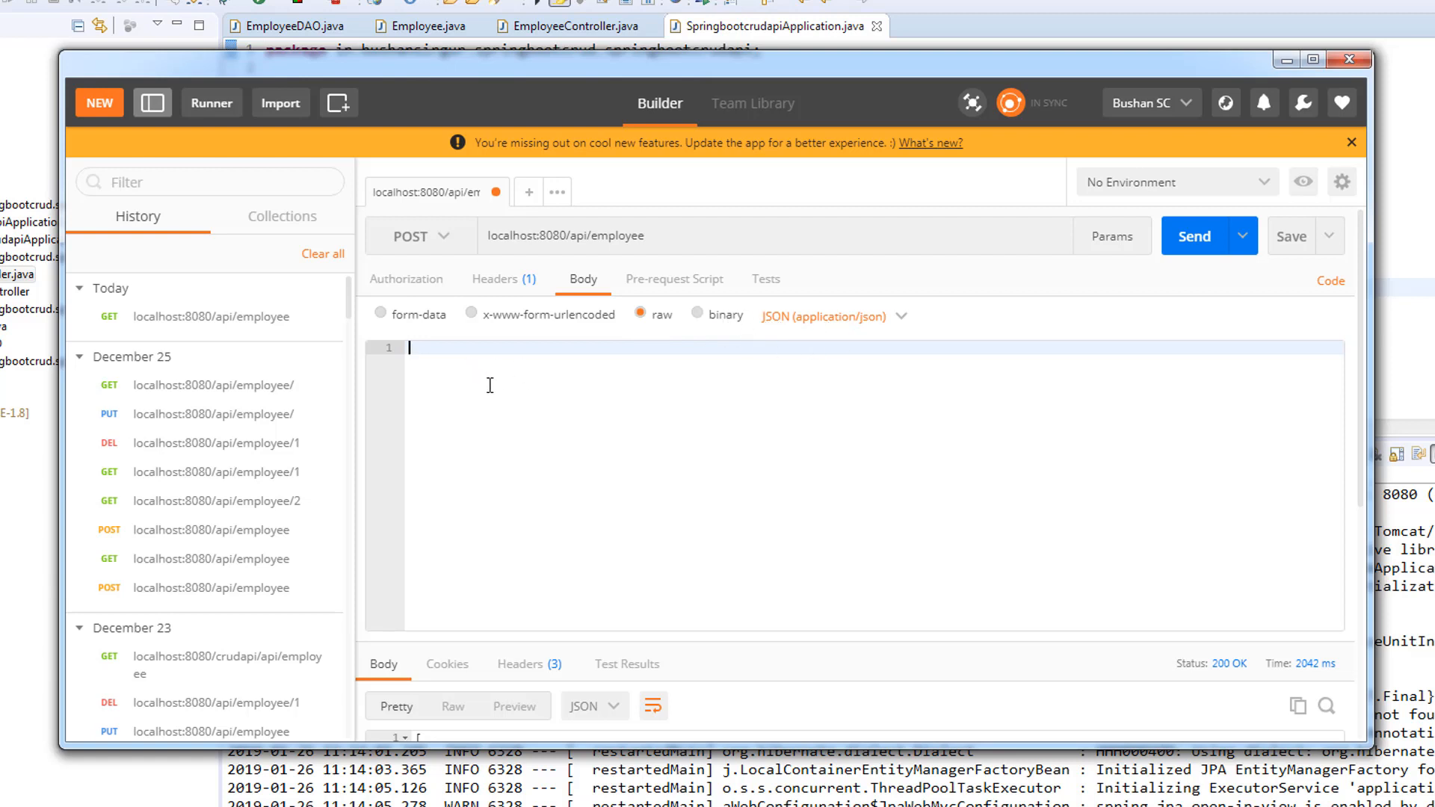
text({"id": 9,"name": "John","gender": "Male","department": "Business Analyst","dob": "1992-12-14"},)
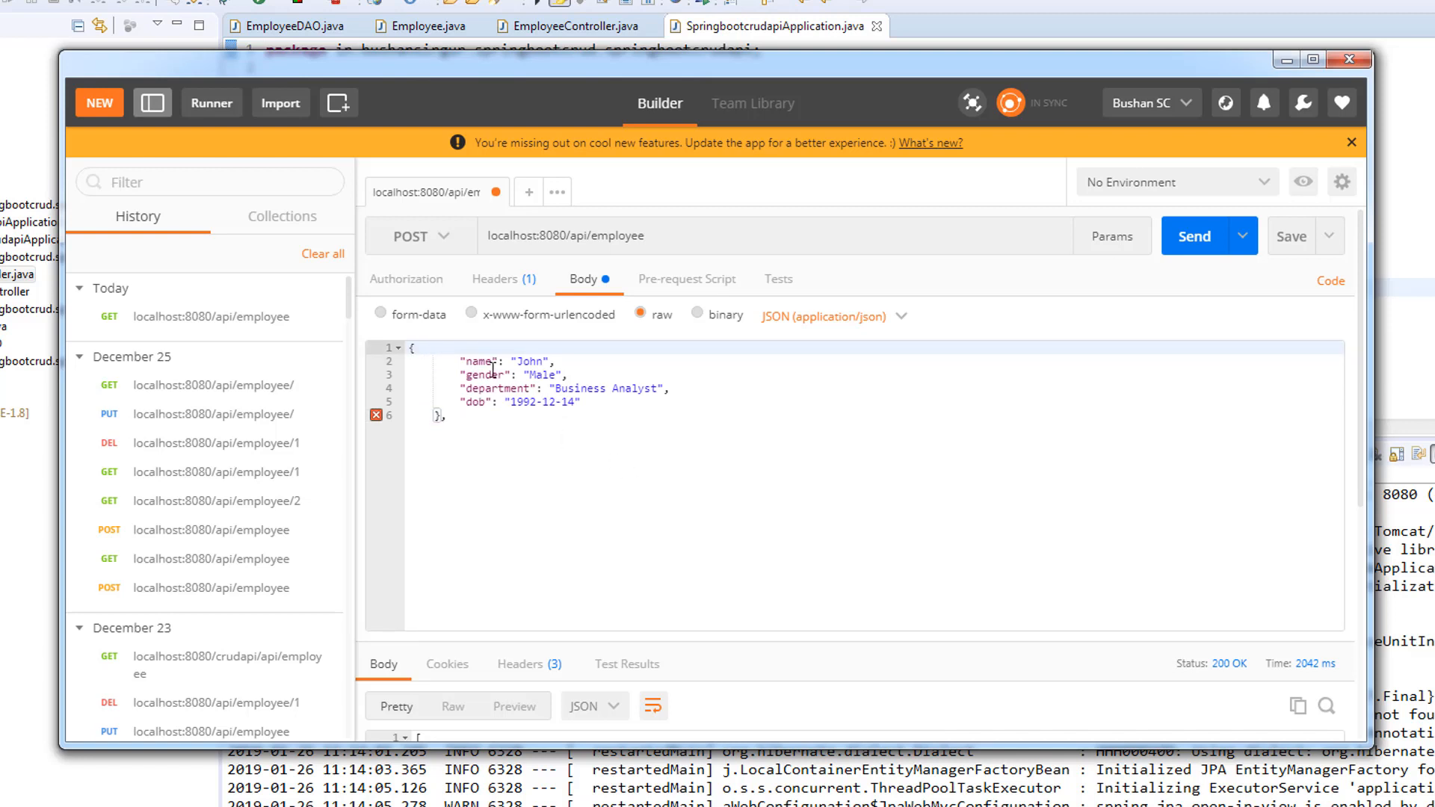
Change the body's name to Micheal and department to Testing, then send it to /api/employee
double_click(528, 361)
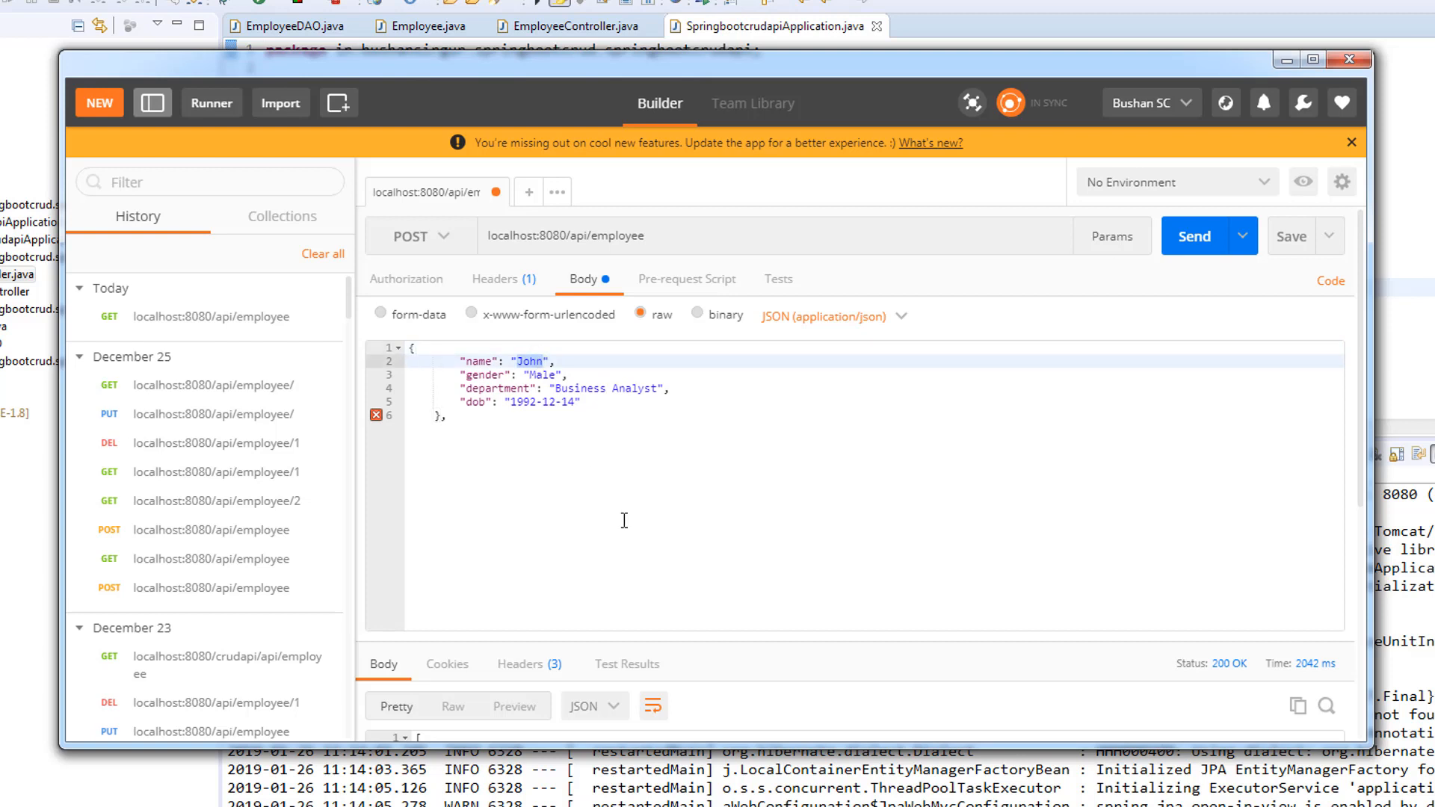
text(Micheal)
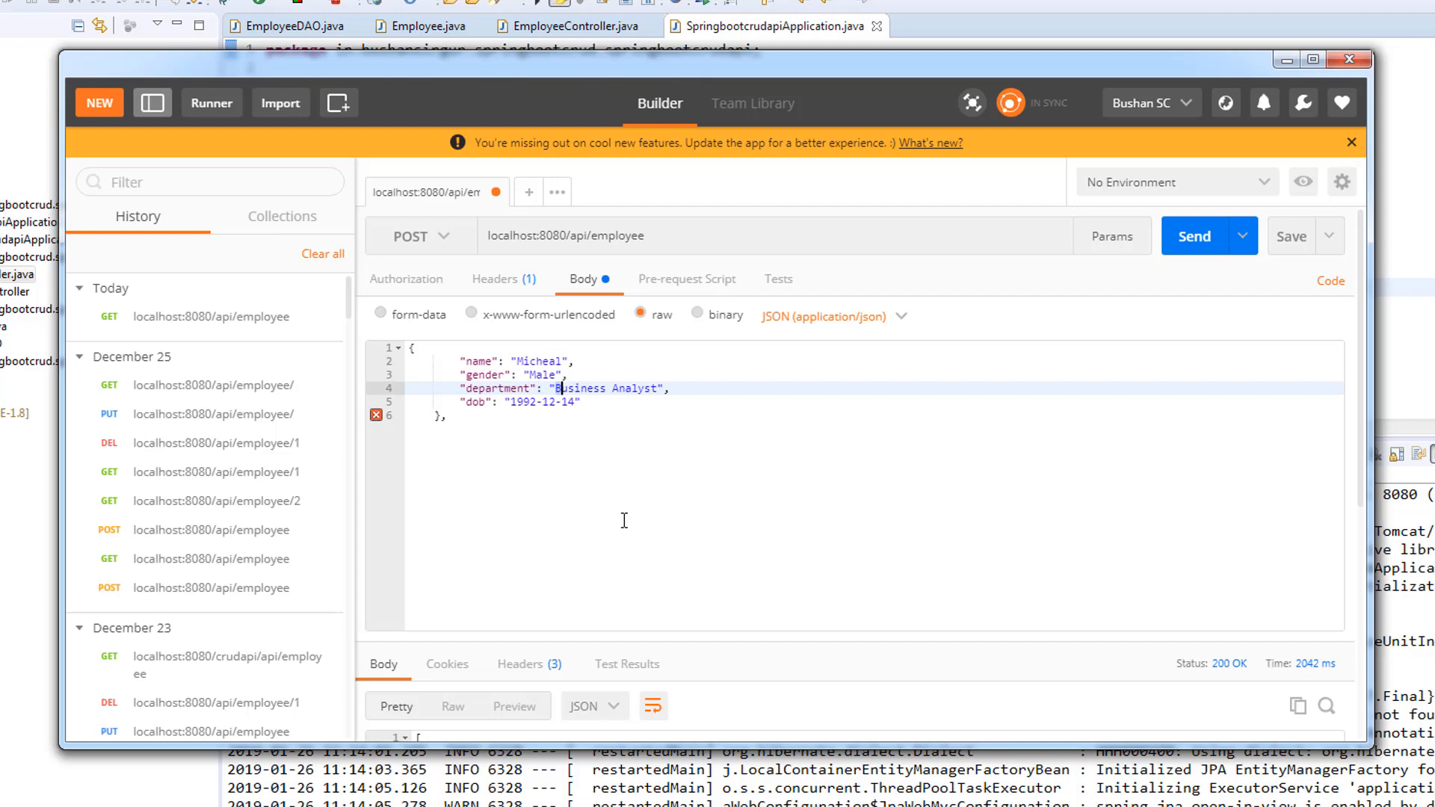
double_click(606, 388)
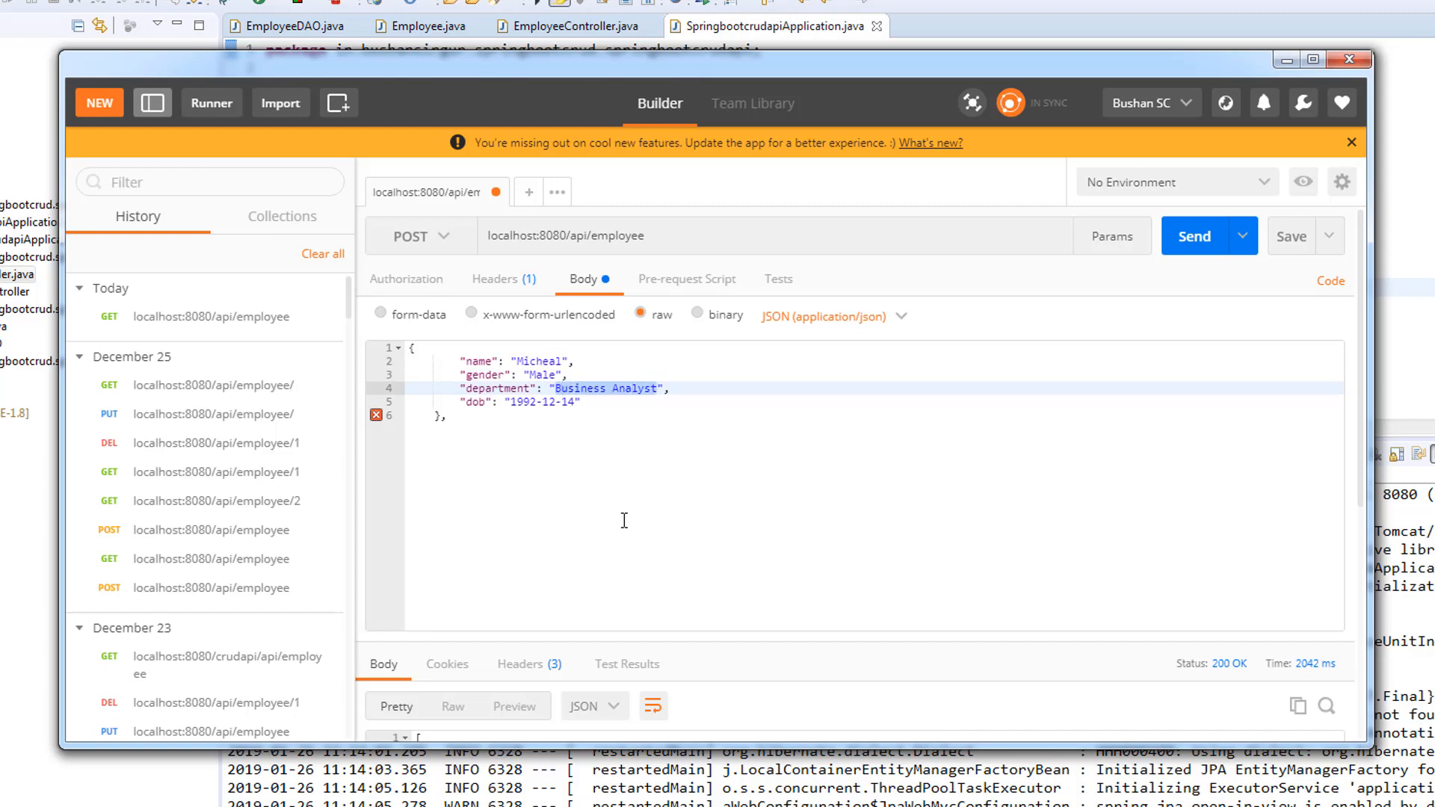
text(Testing)
click(522, 400)
text(0)
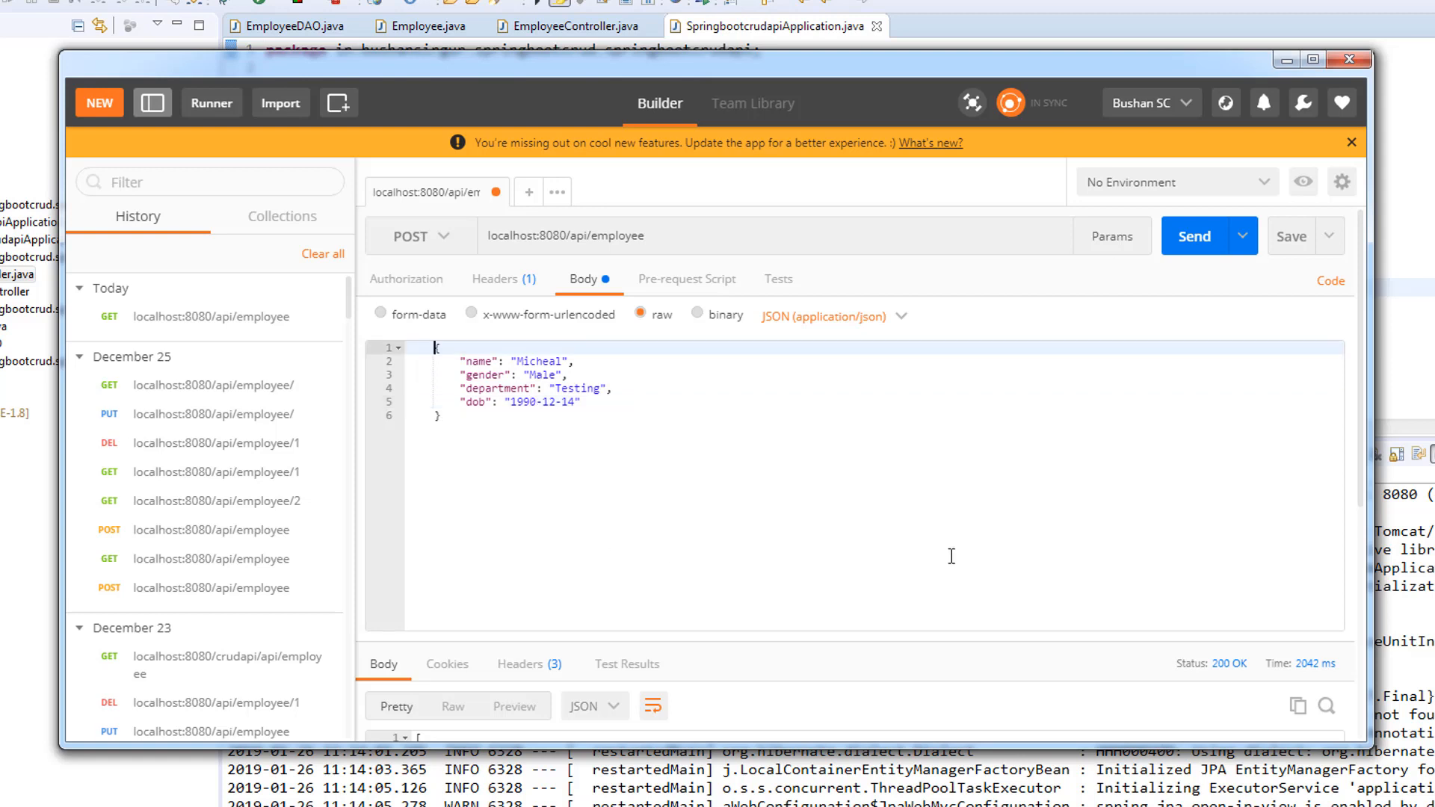
click(1193, 235)
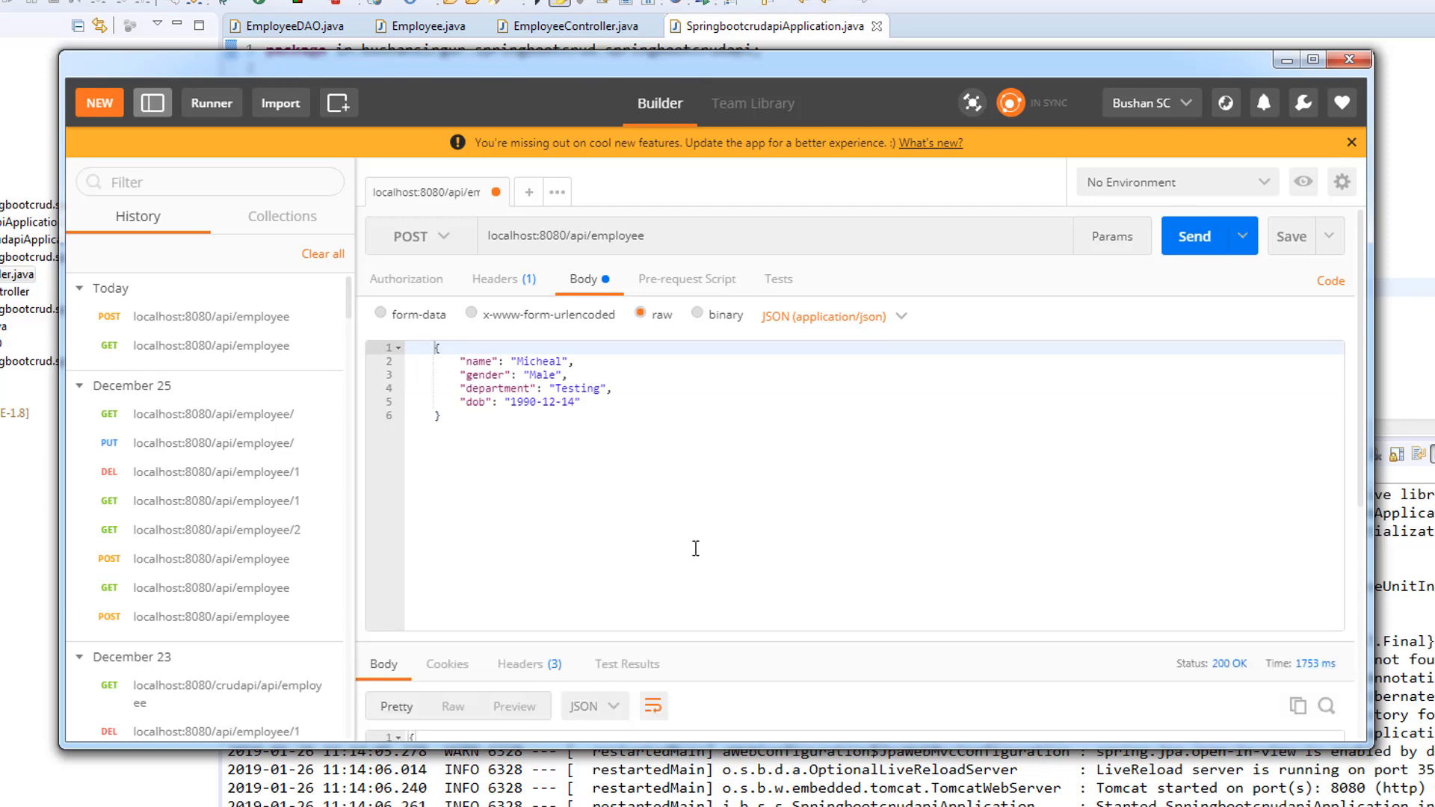
Send the POST to localhost:8080/api/employee and confirm the 200 OK response
click(1193, 234)
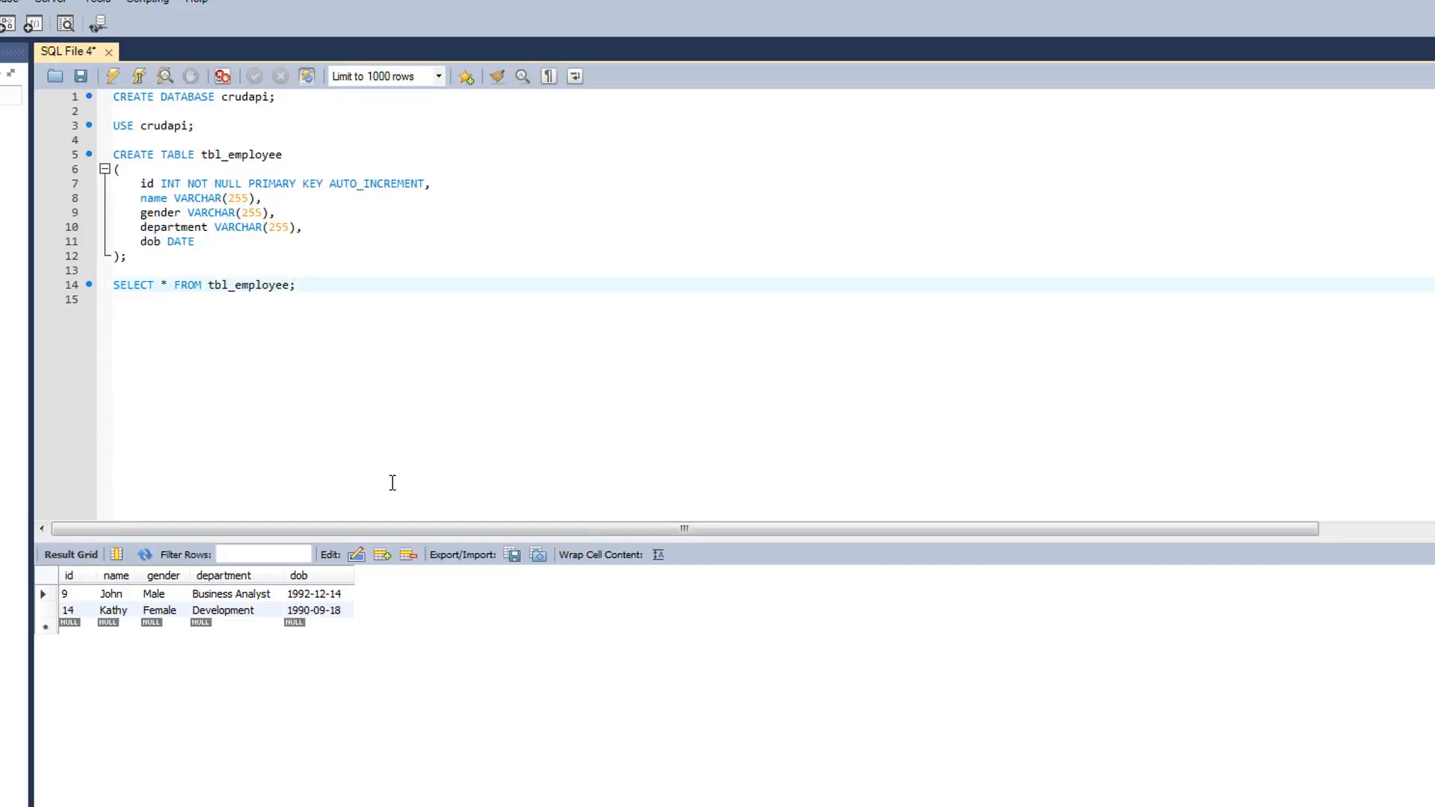
mouse_move(400, 332)
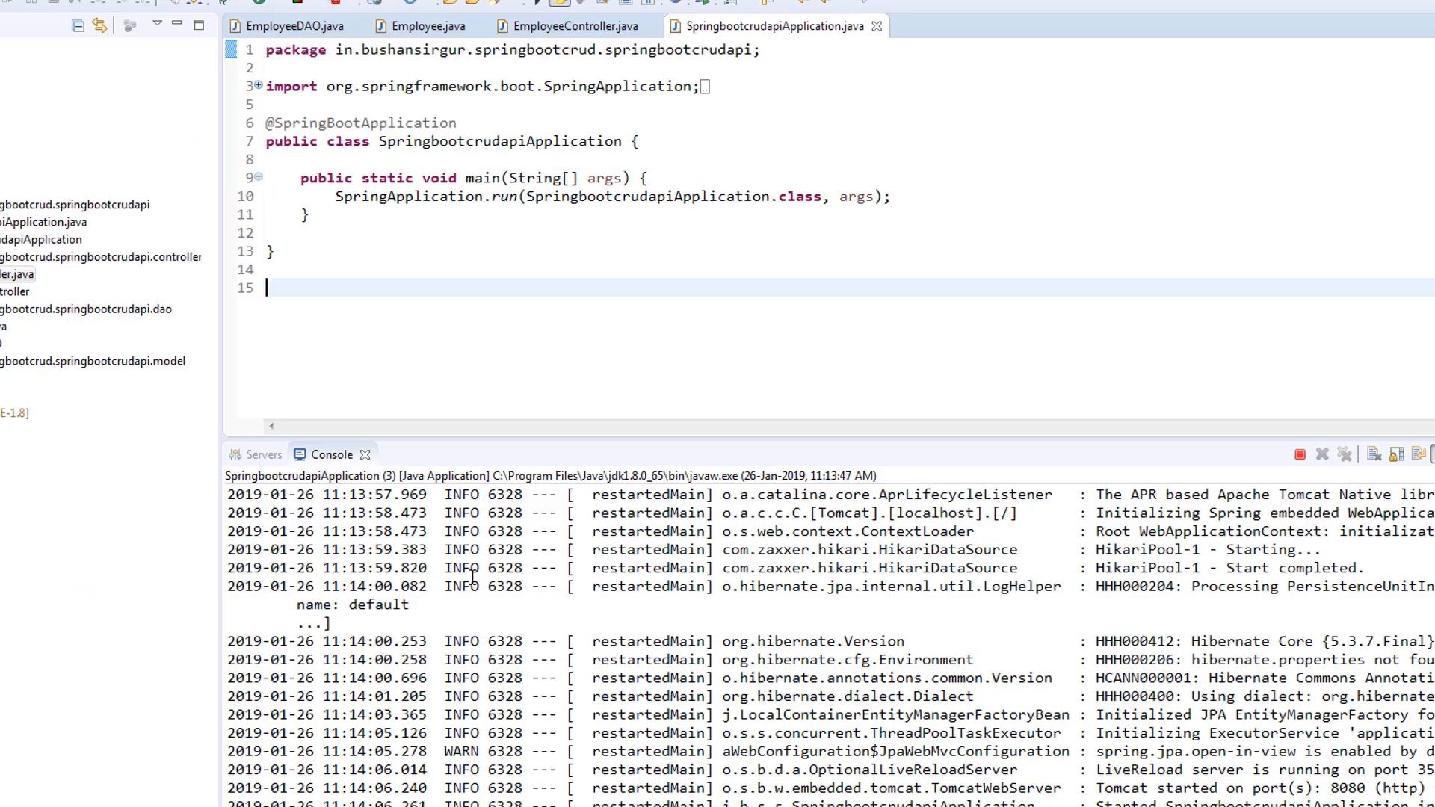
View EmployeeController.java, then the EmployeeDAO interface extending JpaRepository<Employee, Integer>
click(569, 26)
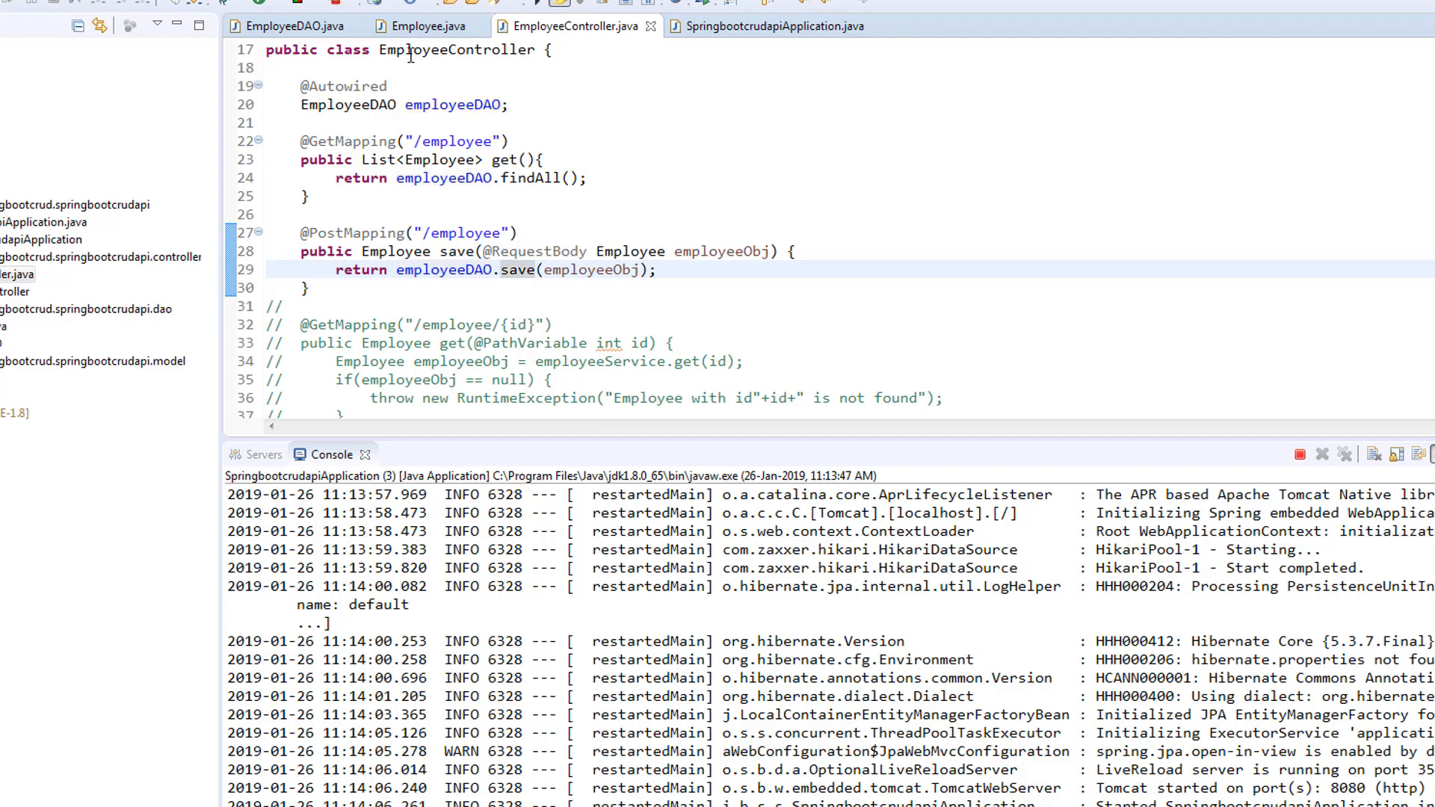
click(294, 25)
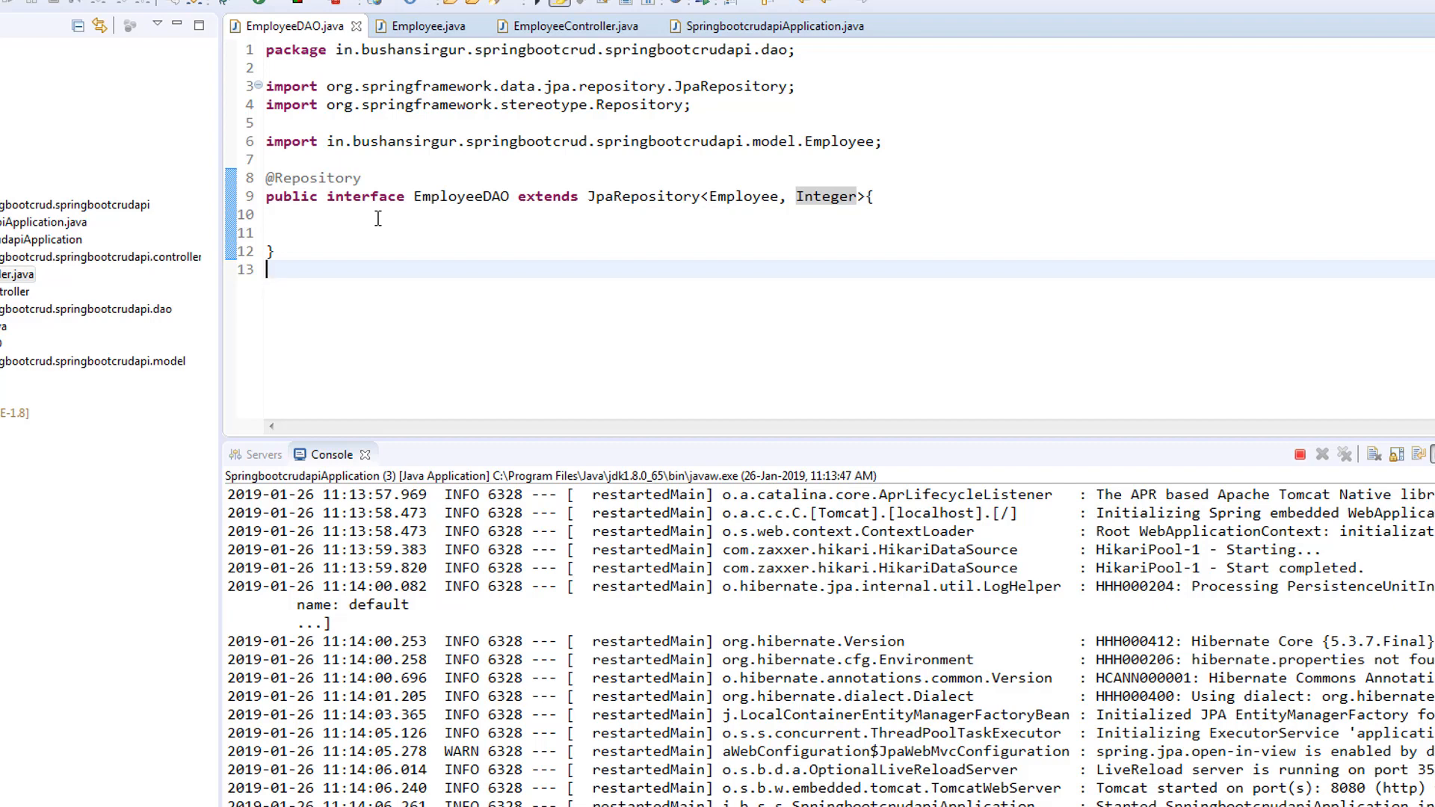
mouse_move(589, 263)
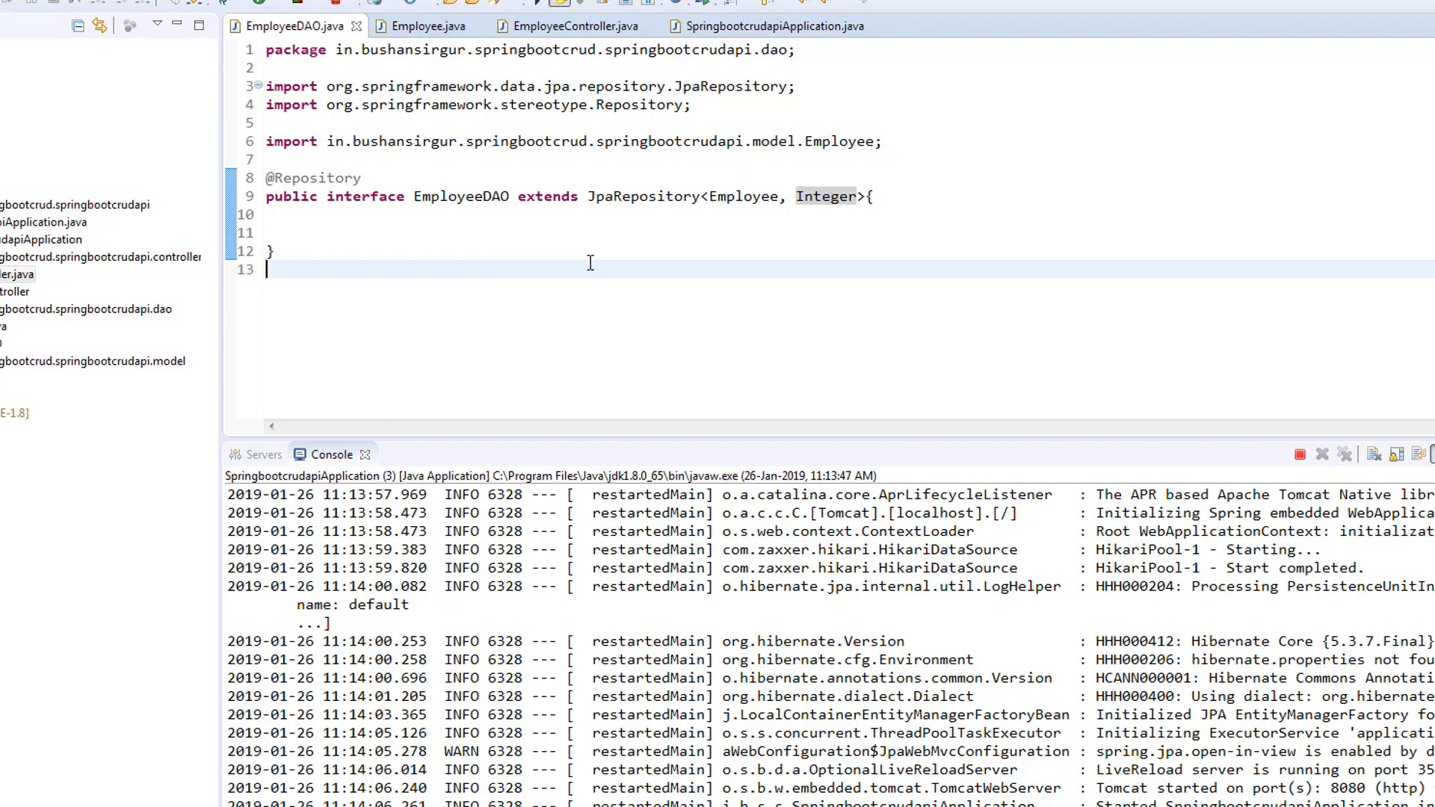